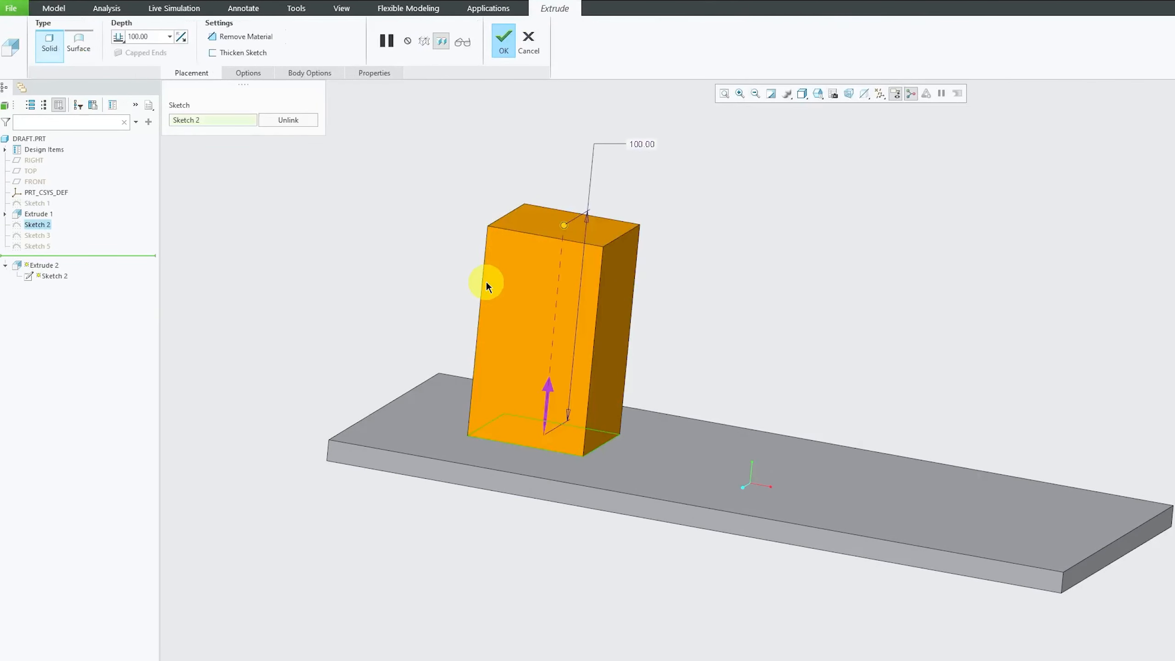
{"action": "mouse_move", "coordinate": [208, 234]}
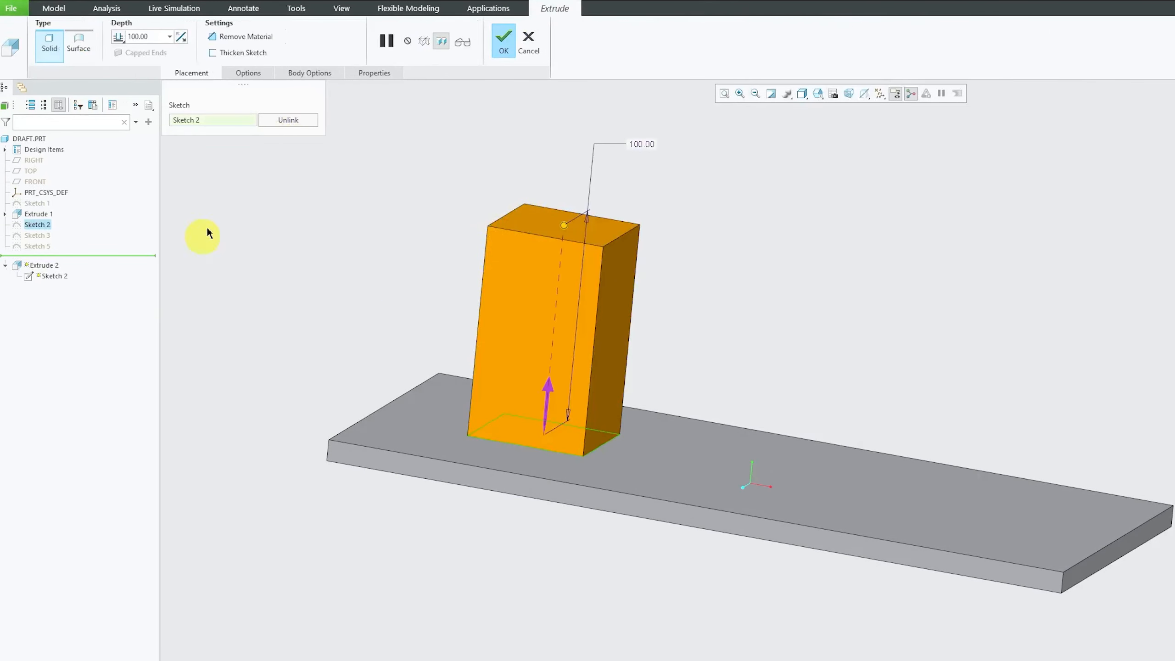
{"action": "mouse_move", "coordinate": [546, 272]}
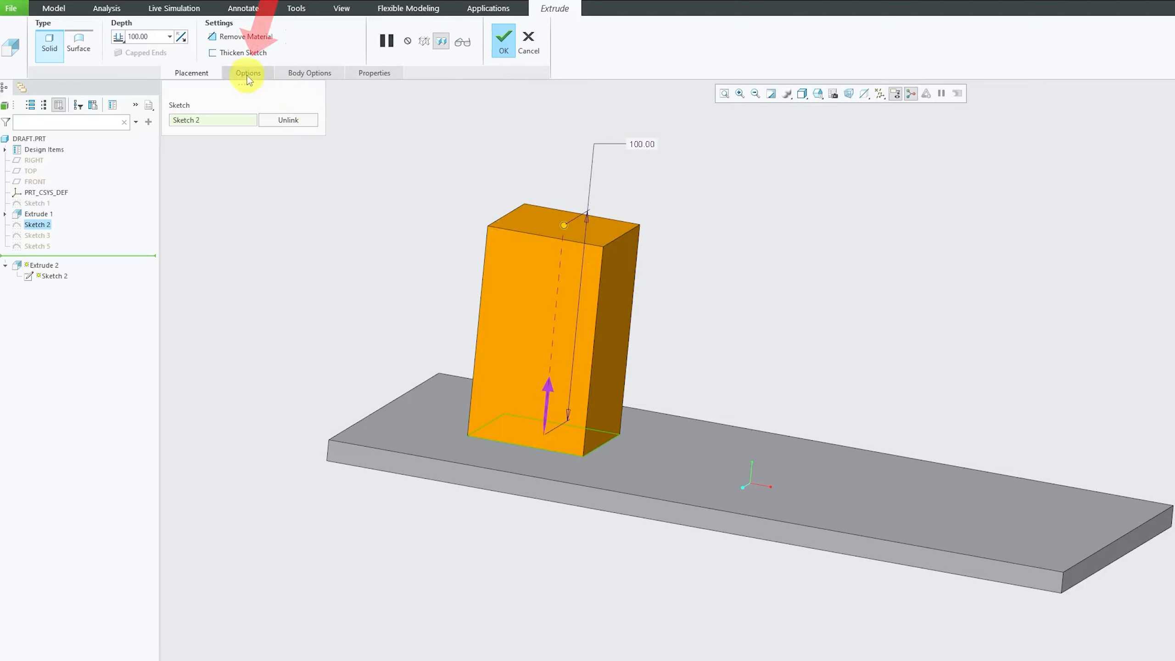
Preview the box extrusion with a 10° taper, then turn the taper off again
{"action": "left_click", "coordinate": [247, 73]}
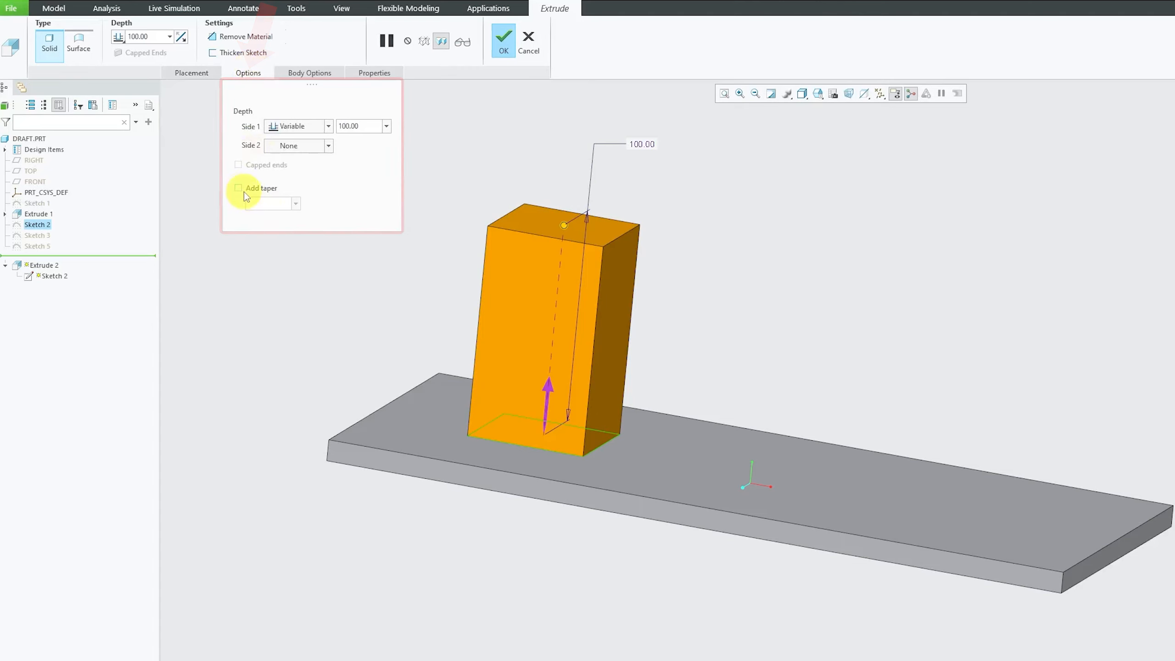
{"action": "left_click", "coordinate": [239, 188]}
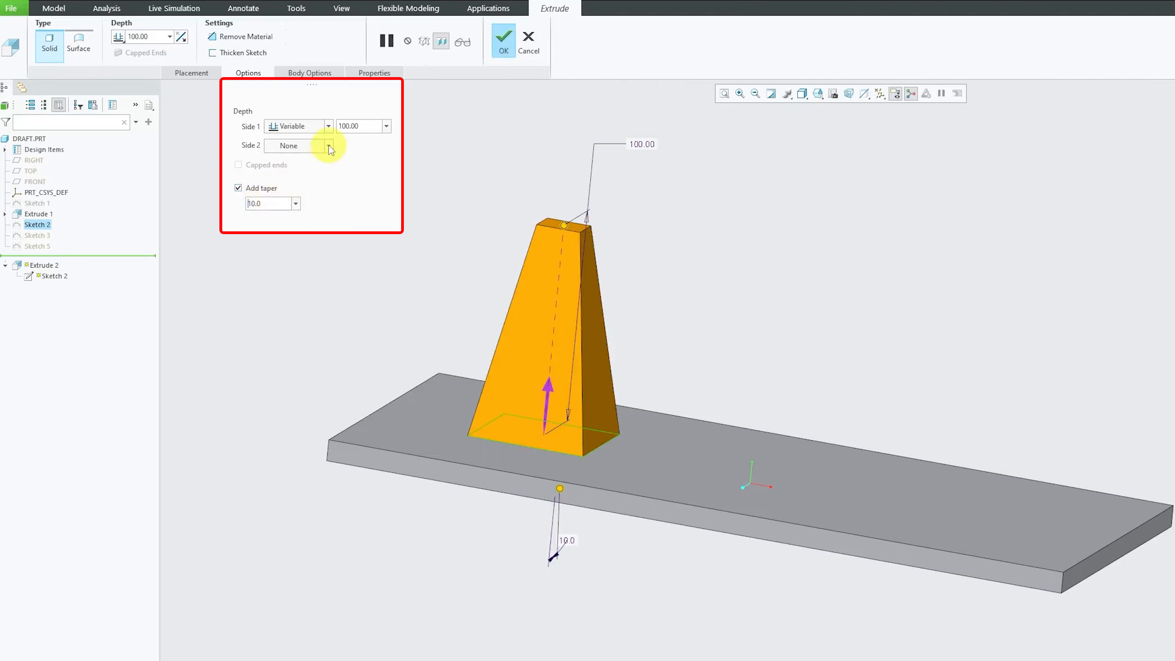
{"action": "left_click", "coordinate": [239, 188]}
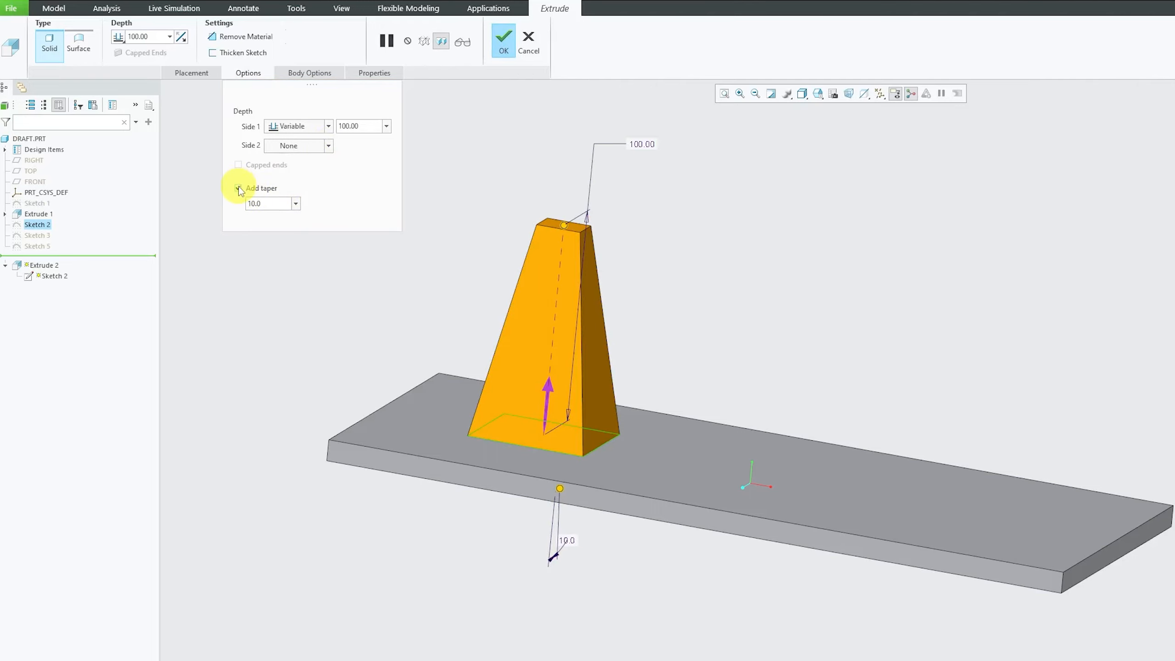
{"action": "left_click", "coordinate": [502, 42]}
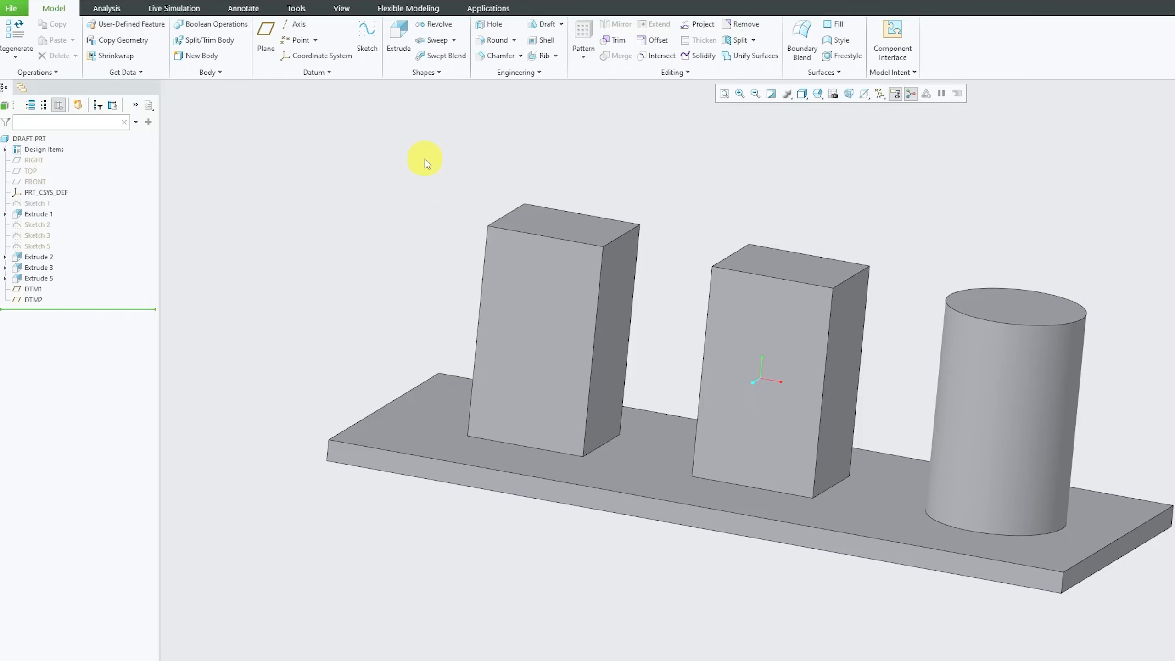
{"action": "mouse_move", "coordinate": [242, 95]}
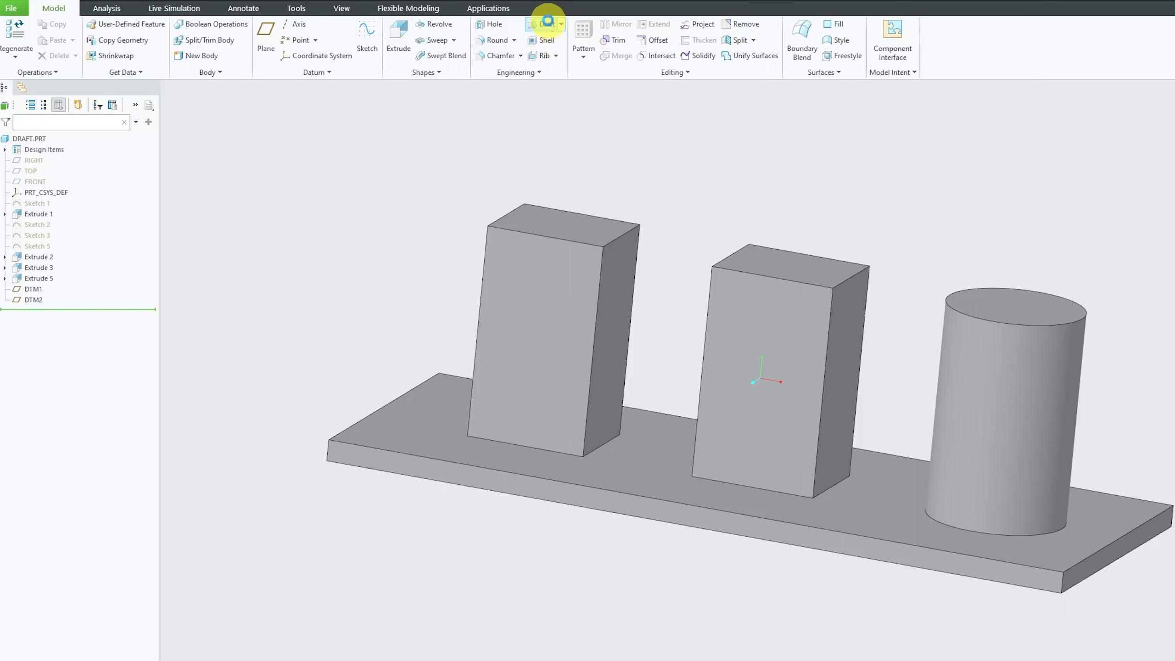
Draft the left box's front face 4° hinged at its top face, then begin deleting it
{"action": "left_click", "coordinate": [547, 23]}
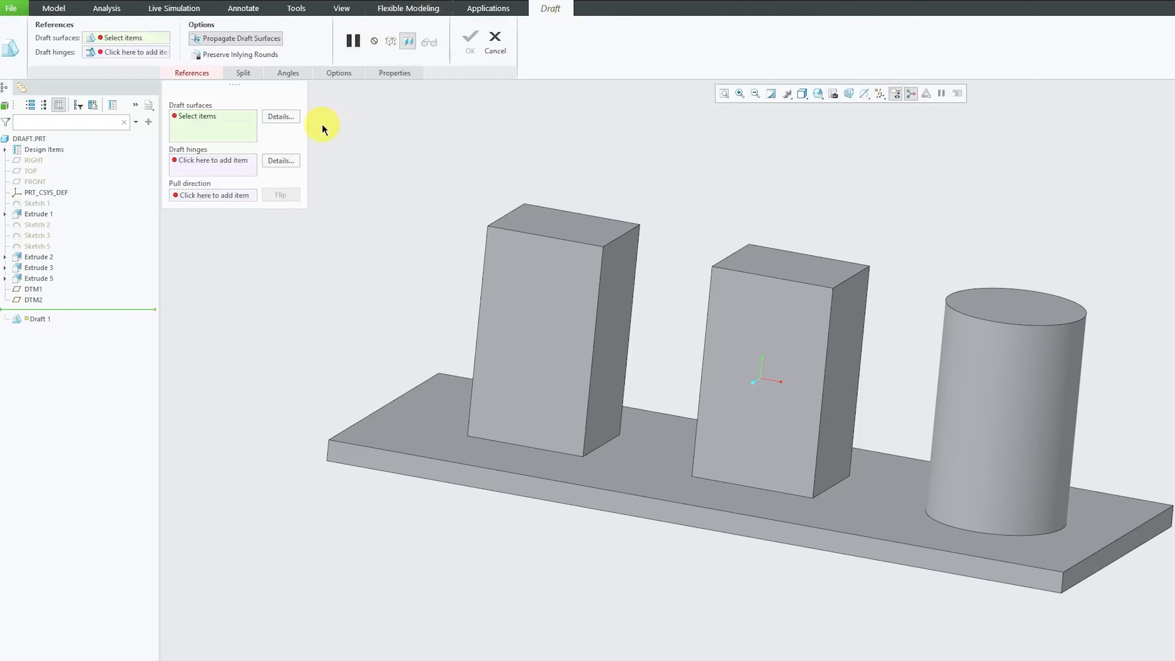
{"action": "mouse_move", "coordinate": [122, 37]}
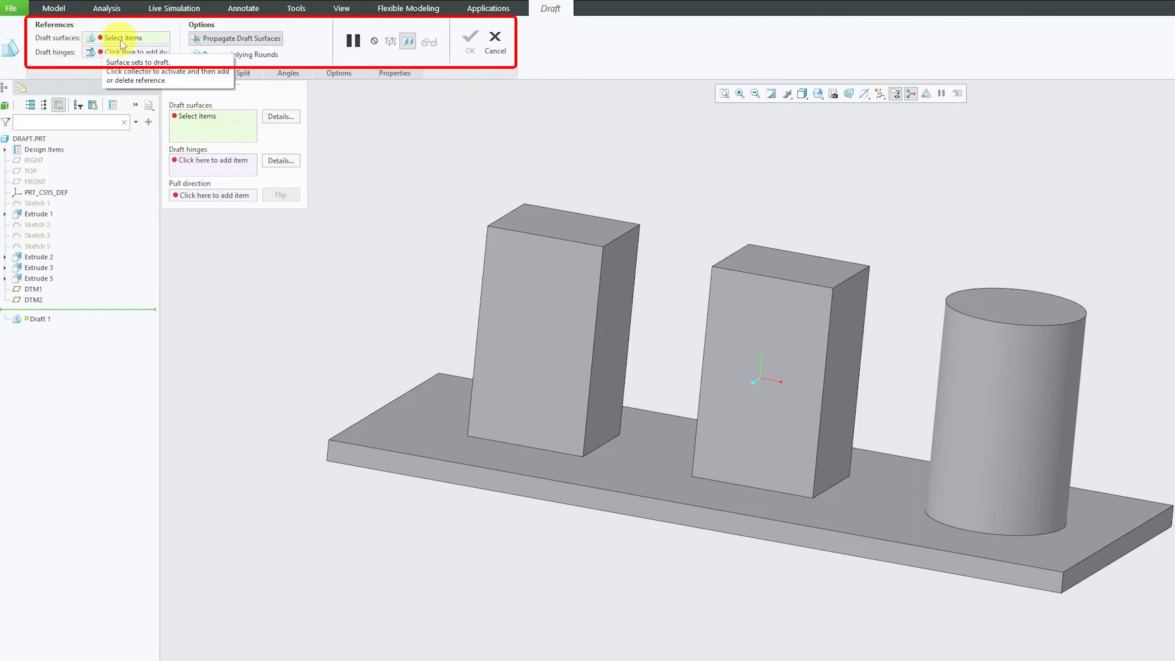
{"action": "mouse_move", "coordinate": [693, 166]}
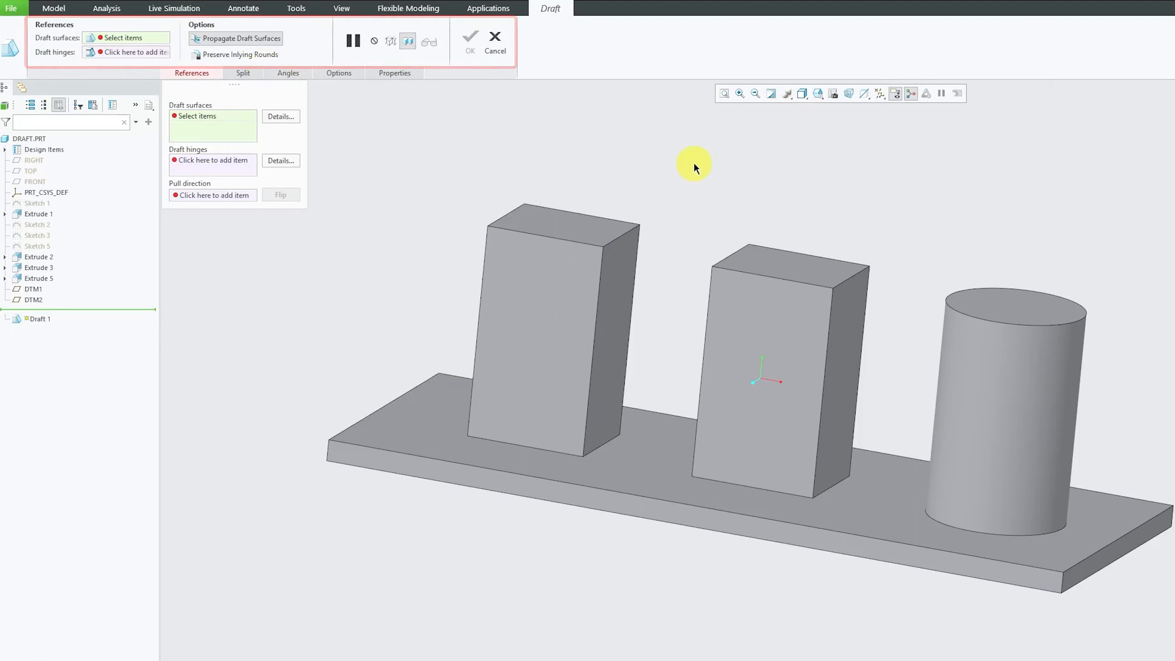
{"action": "mouse_move", "coordinate": [693, 164]}
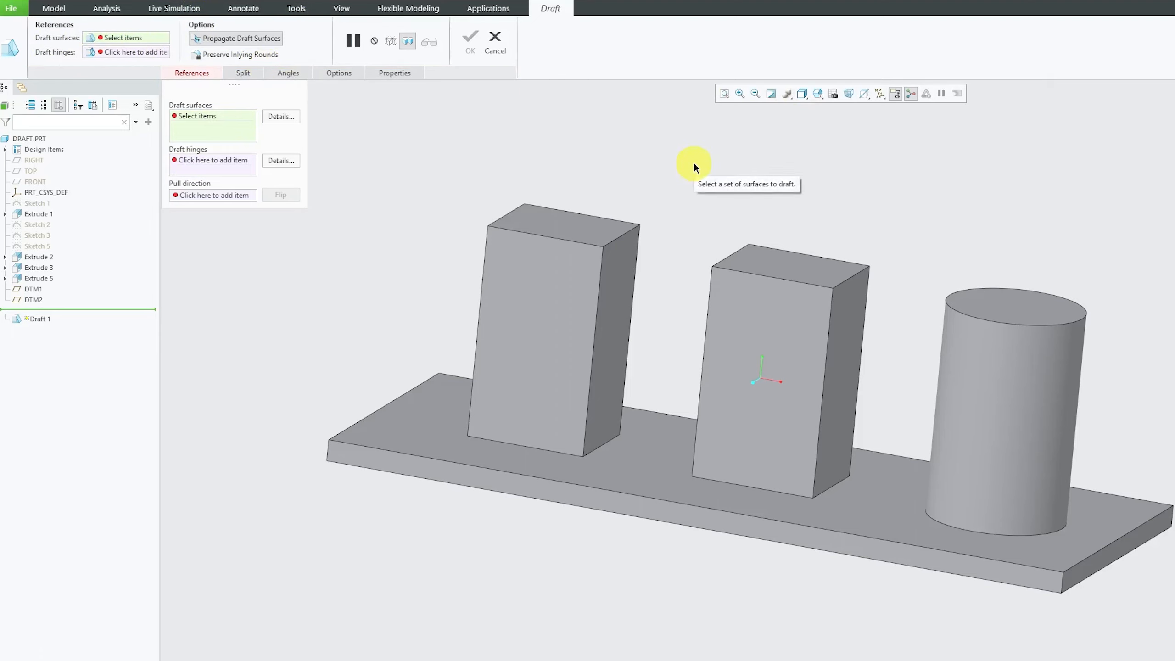
{"action": "mouse_move", "coordinate": [592, 311]}
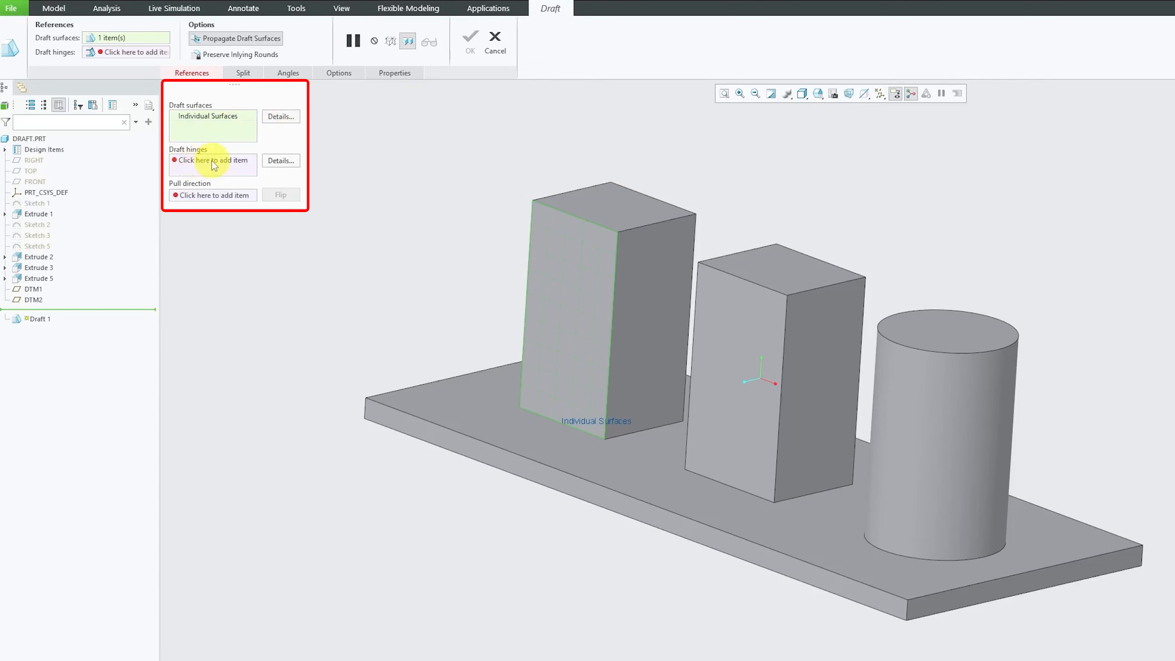
{"action": "left_click", "coordinate": [212, 160]}
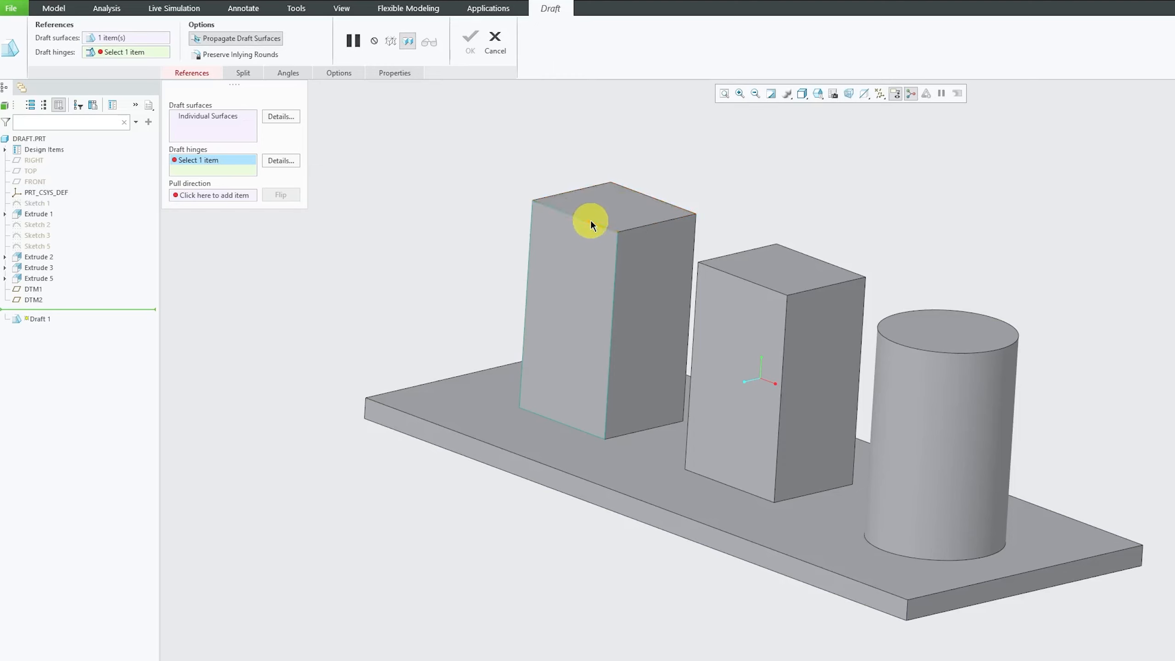
{"action": "left_click", "coordinate": [590, 222]}
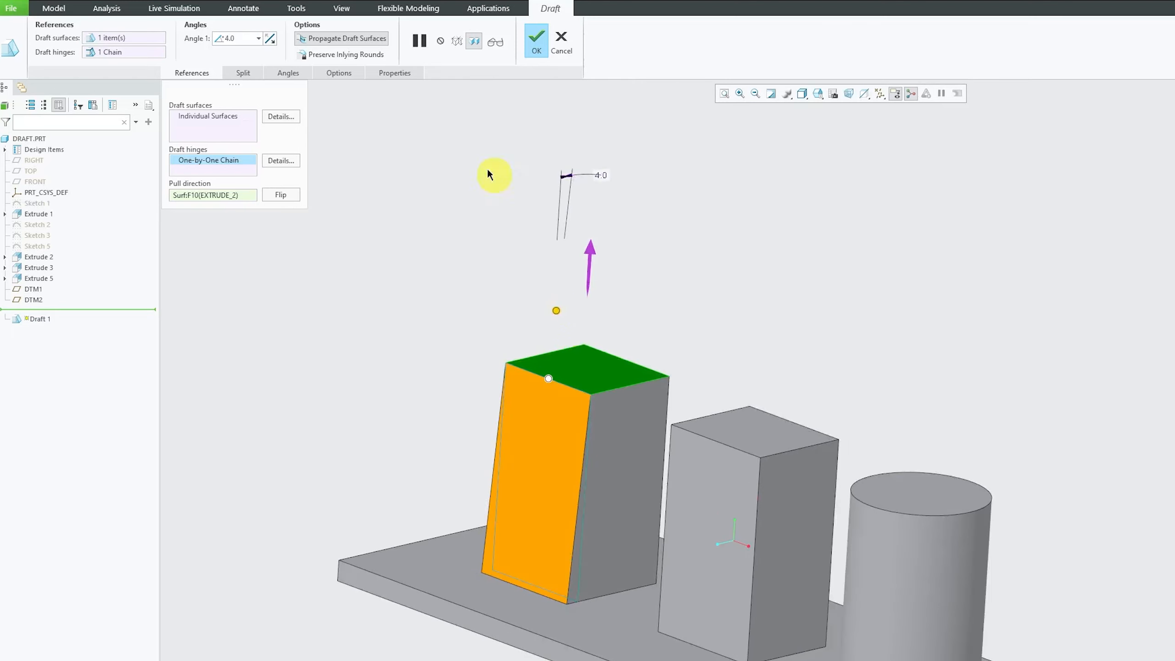
{"action": "left_click", "coordinate": [535, 36]}
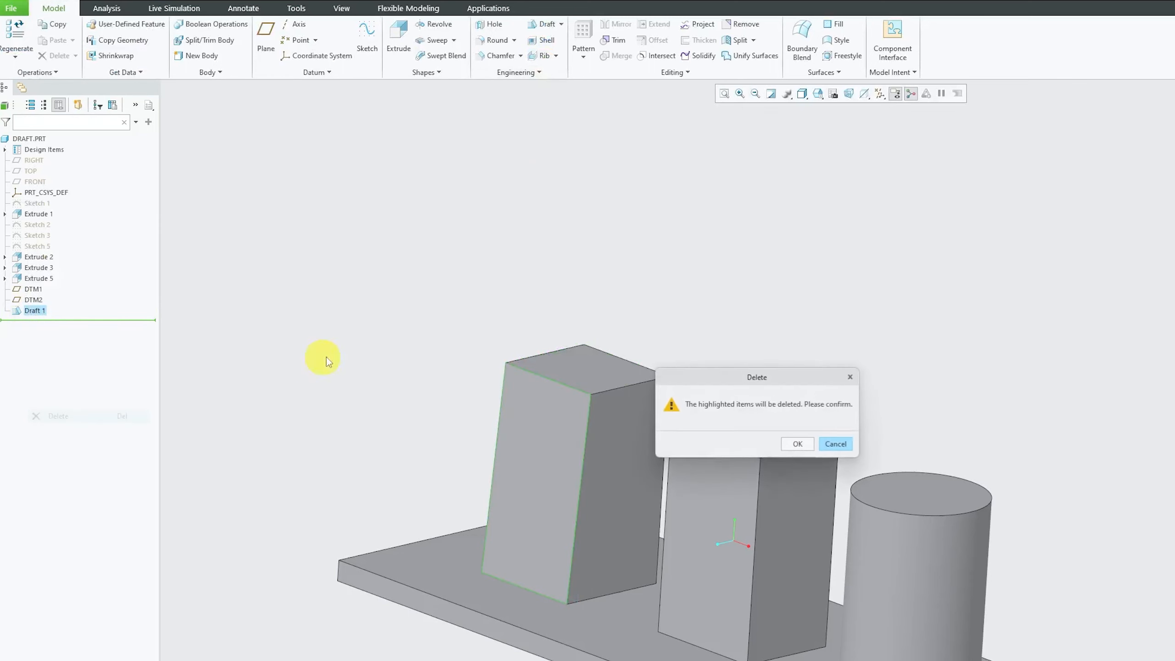
Delete the old draft and redraft the left box's front face at 2°, hinged at its top
{"action": "left_click", "coordinate": [796, 444]}
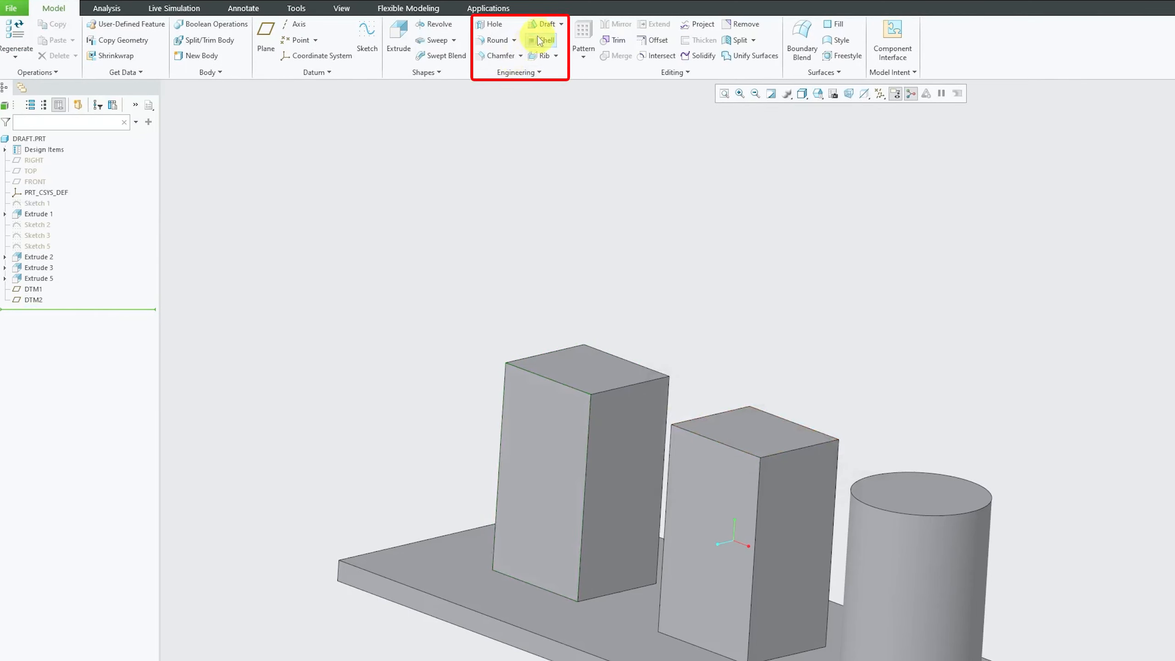
{"action": "left_click", "coordinate": [547, 23]}
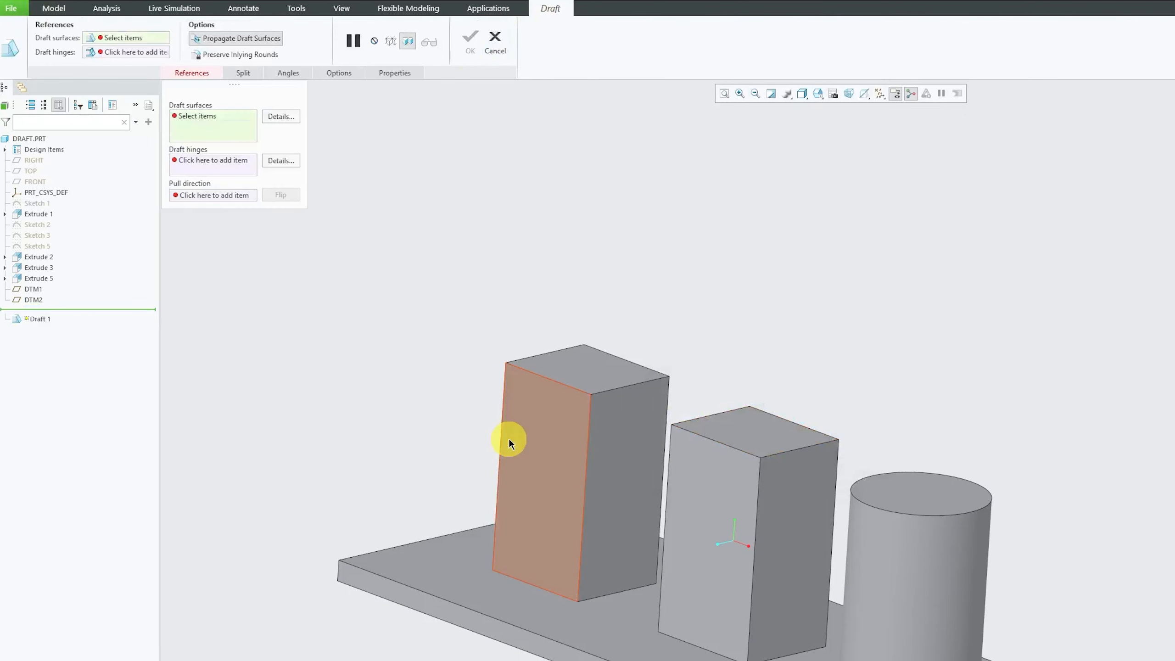
{"action": "left_click", "coordinate": [509, 442]}
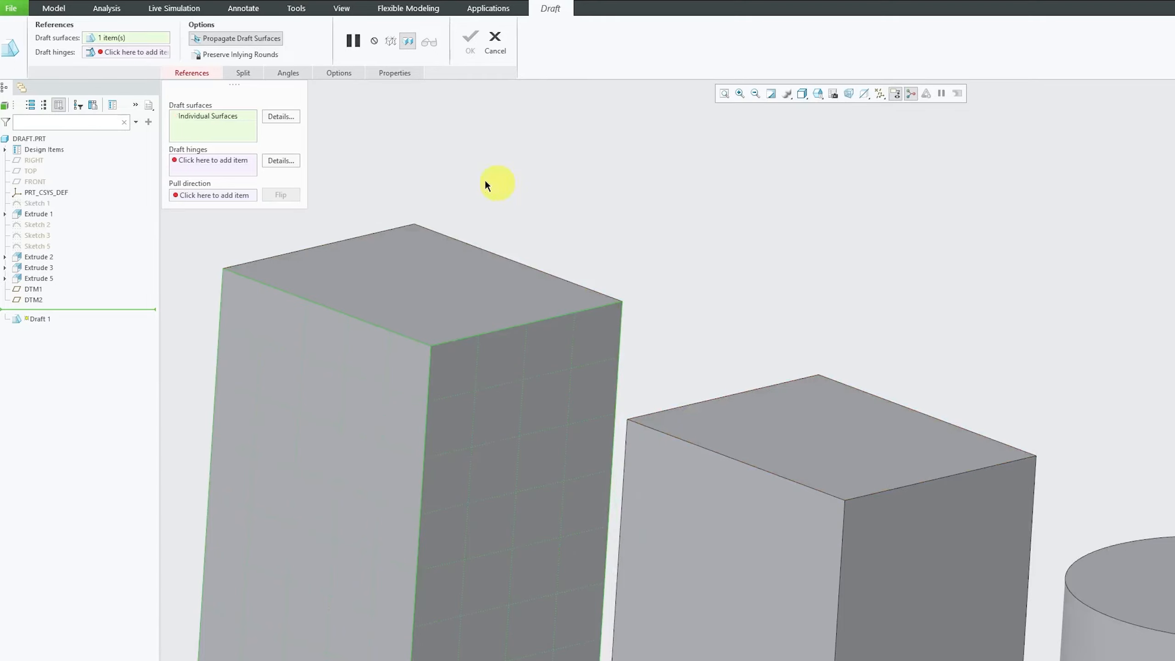
{"action": "left_click", "coordinate": [315, 240]}
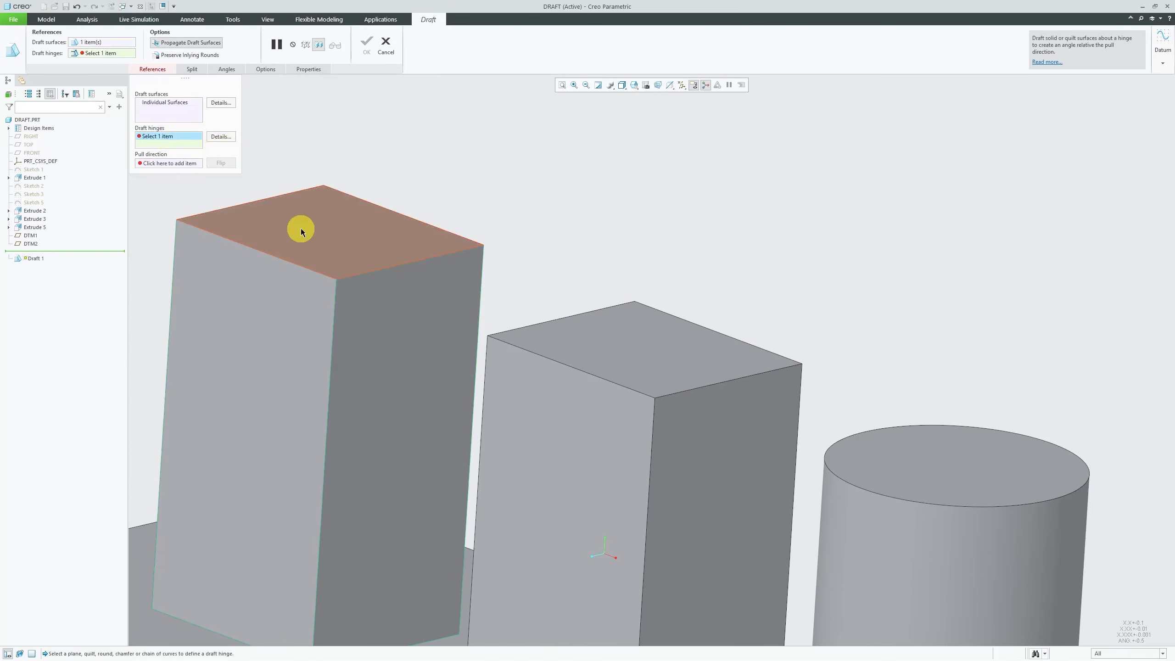
{"action": "left_click", "coordinate": [300, 230]}
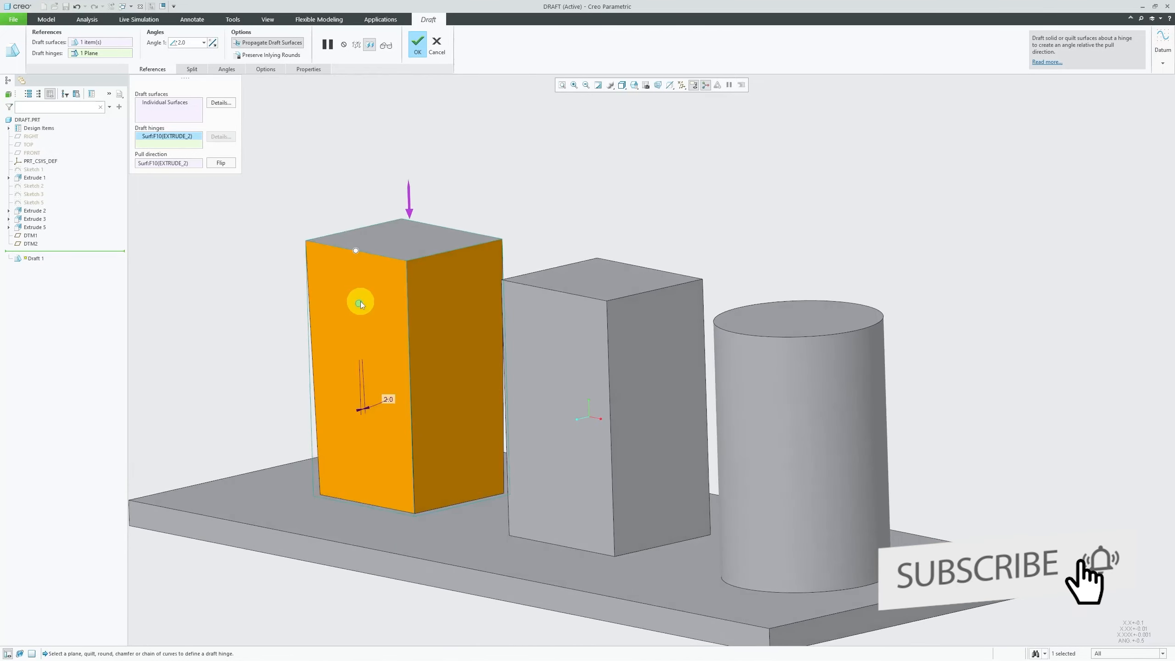
{"action": "left_click", "coordinate": [418, 43]}
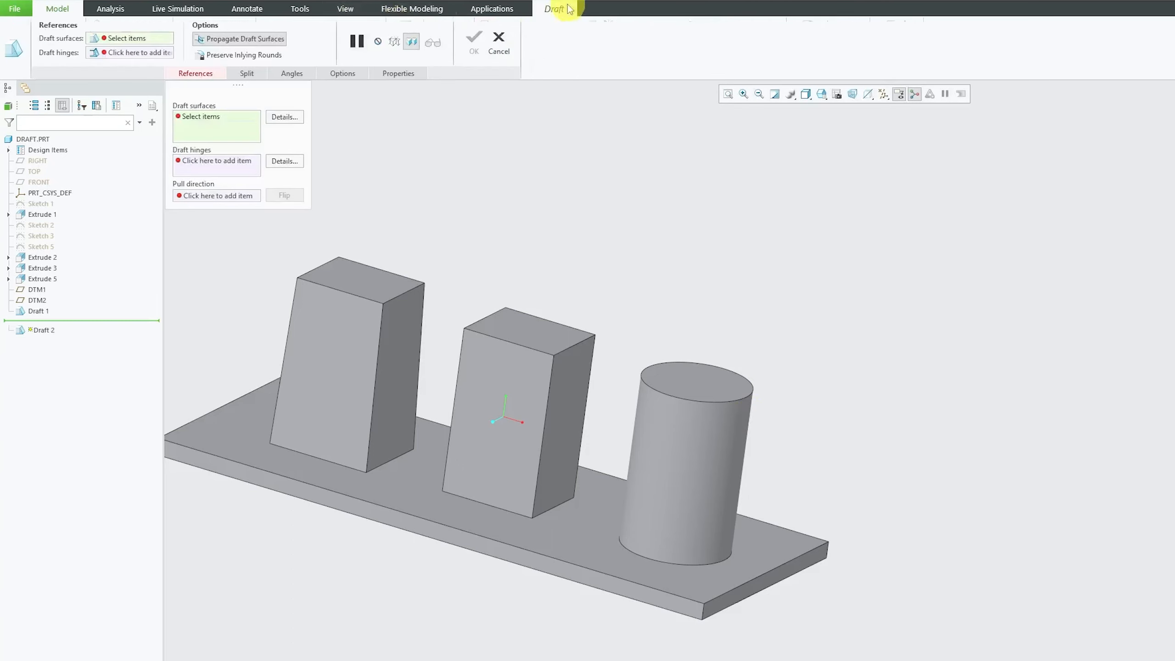
Draft the cylinder's side surface hinged at its top face, trying angle values like 6
{"action": "left_click", "coordinate": [680, 450]}
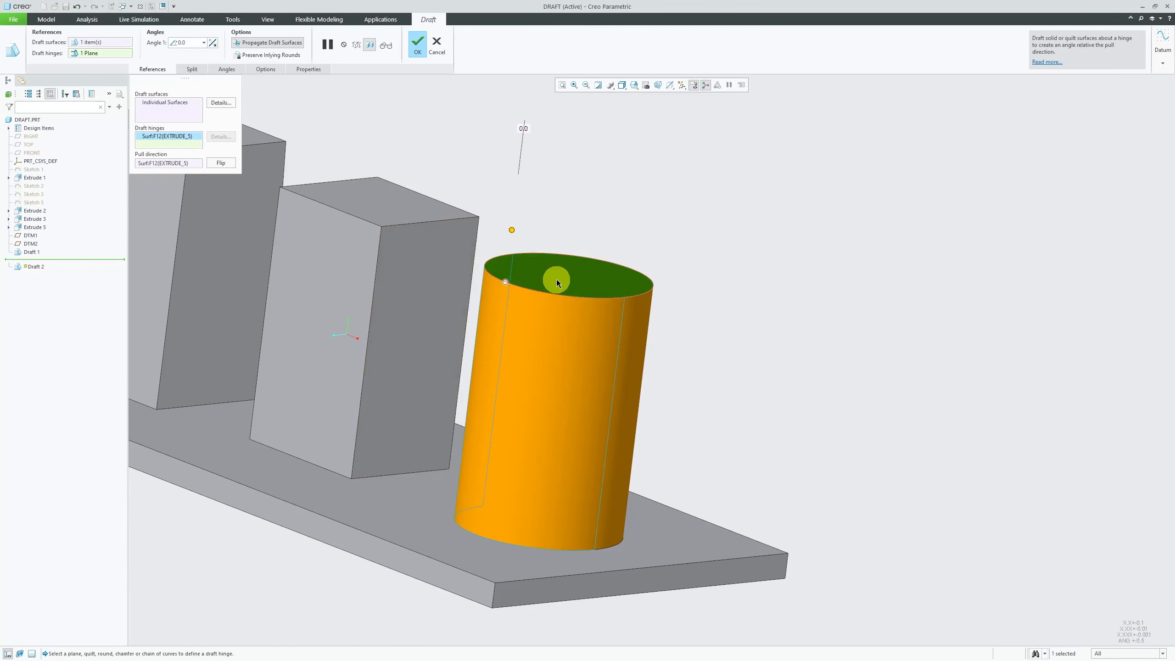
{"action": "mouse_move", "coordinate": [488, 291]}
{"action": "type", "text": "12"}
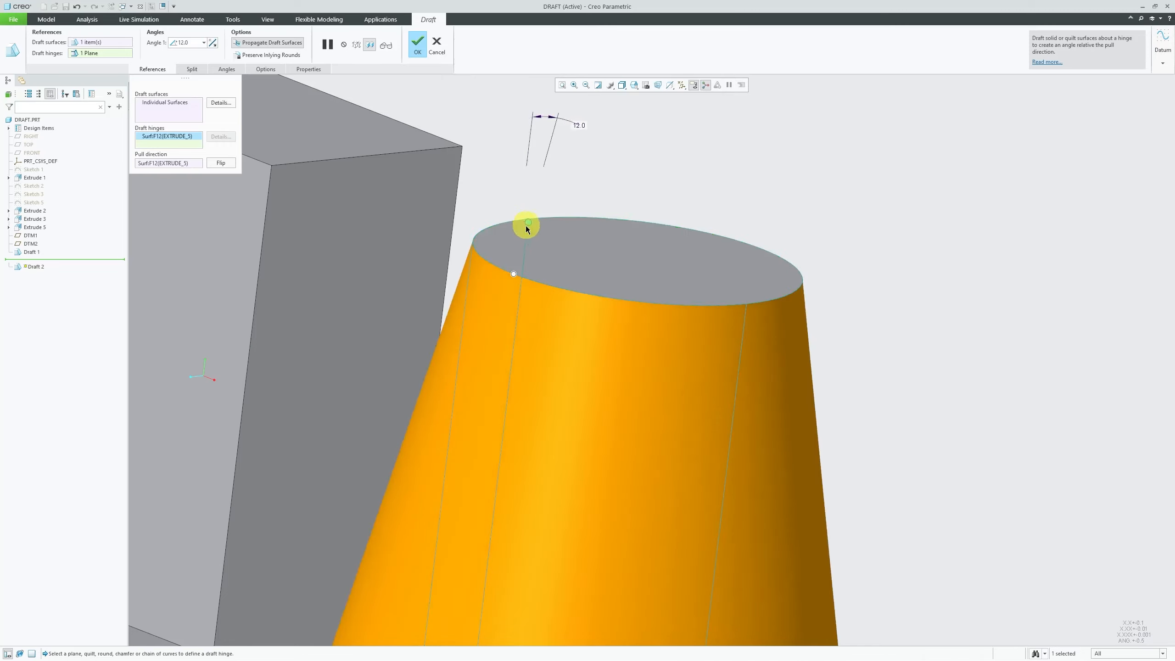
{"action": "mouse_move", "coordinate": [524, 279]}
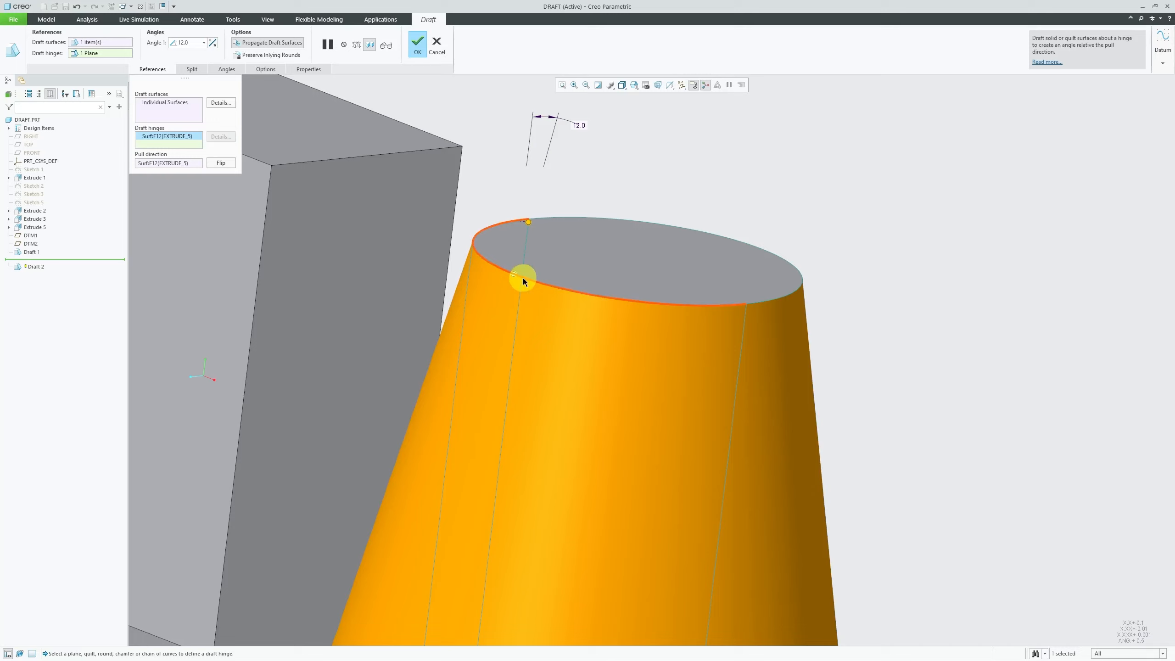
{"action": "mouse_move", "coordinate": [583, 292]}
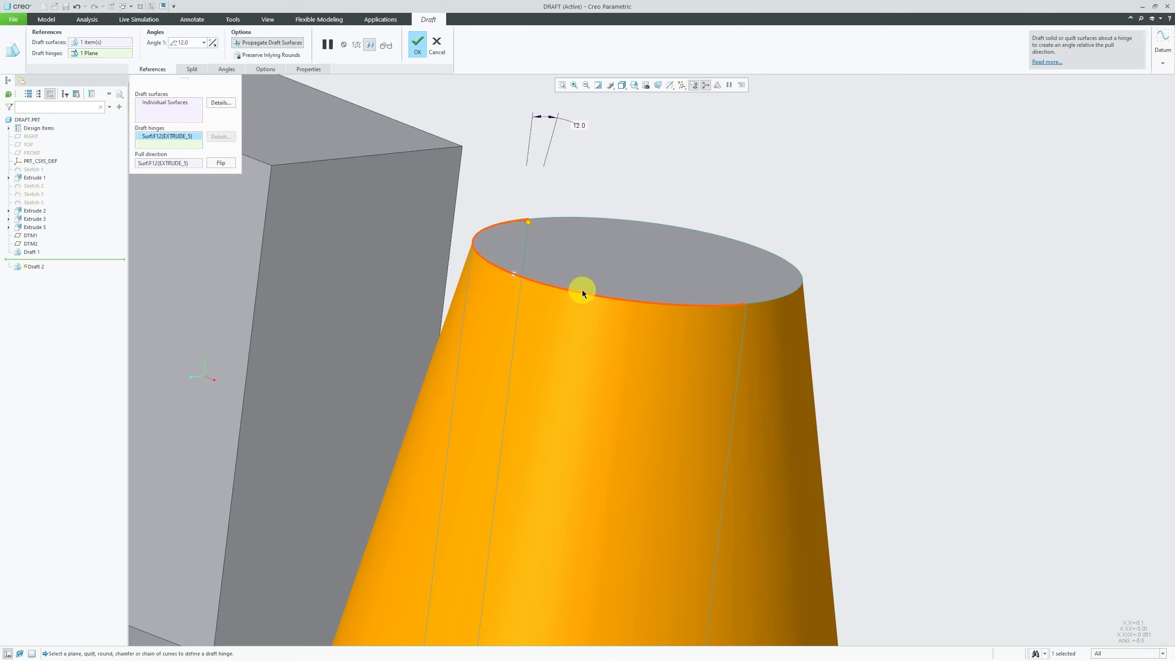
{"action": "mouse_move", "coordinate": [529, 226]}
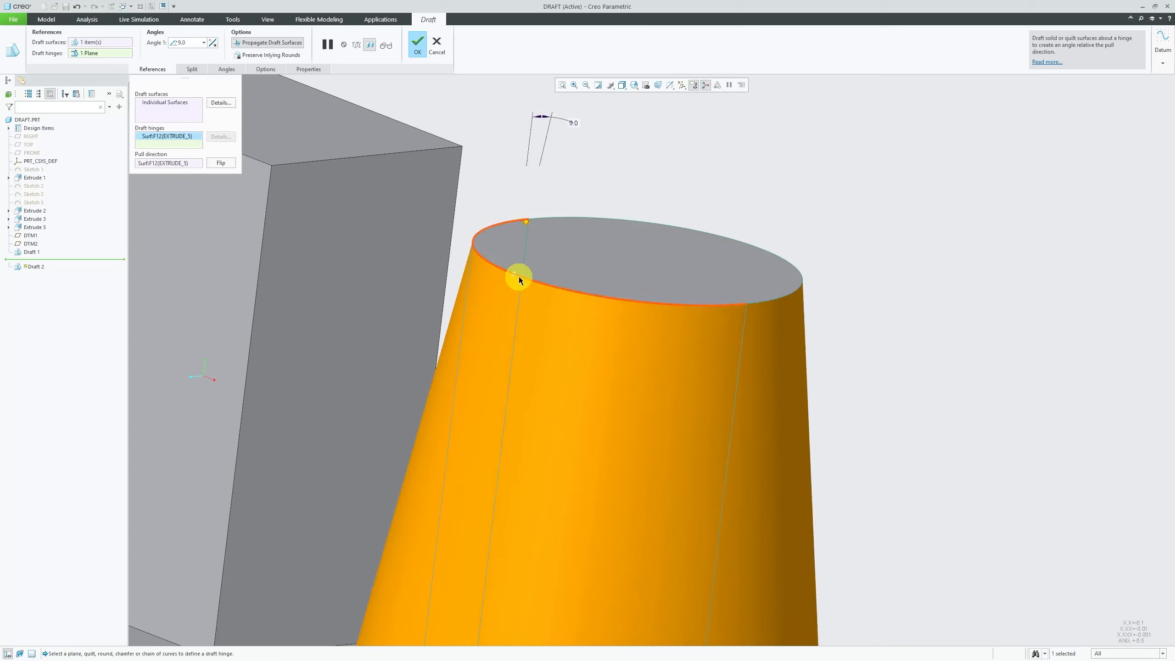
{"action": "mouse_move", "coordinate": [531, 282]}
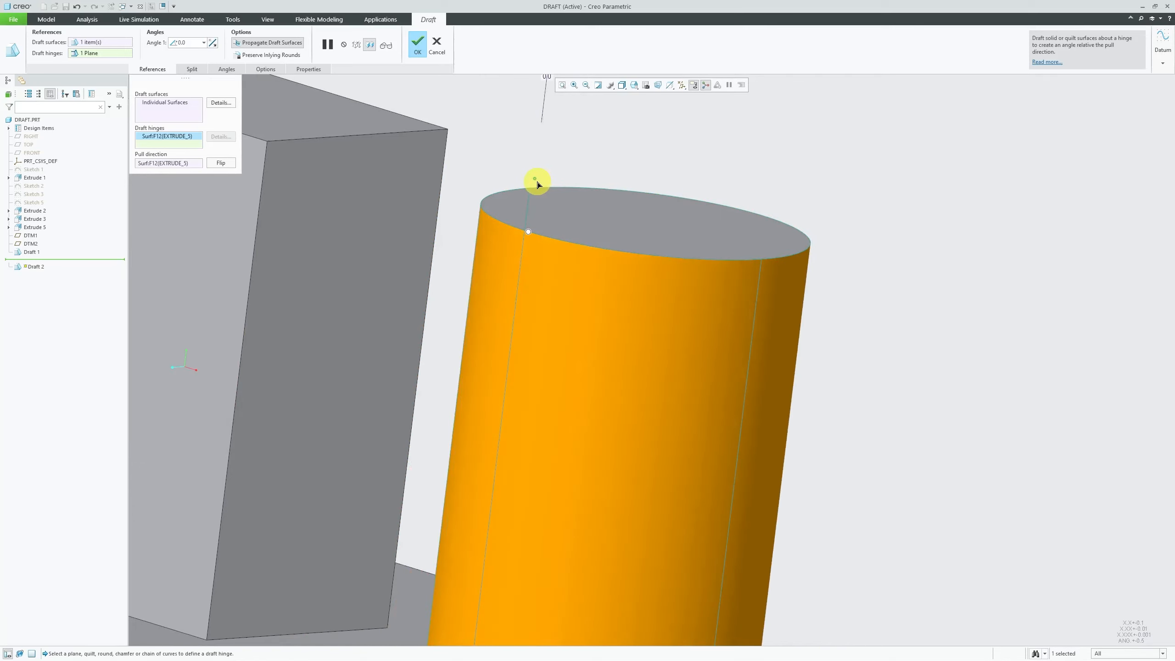
{"action": "type", "text": "6.0"}
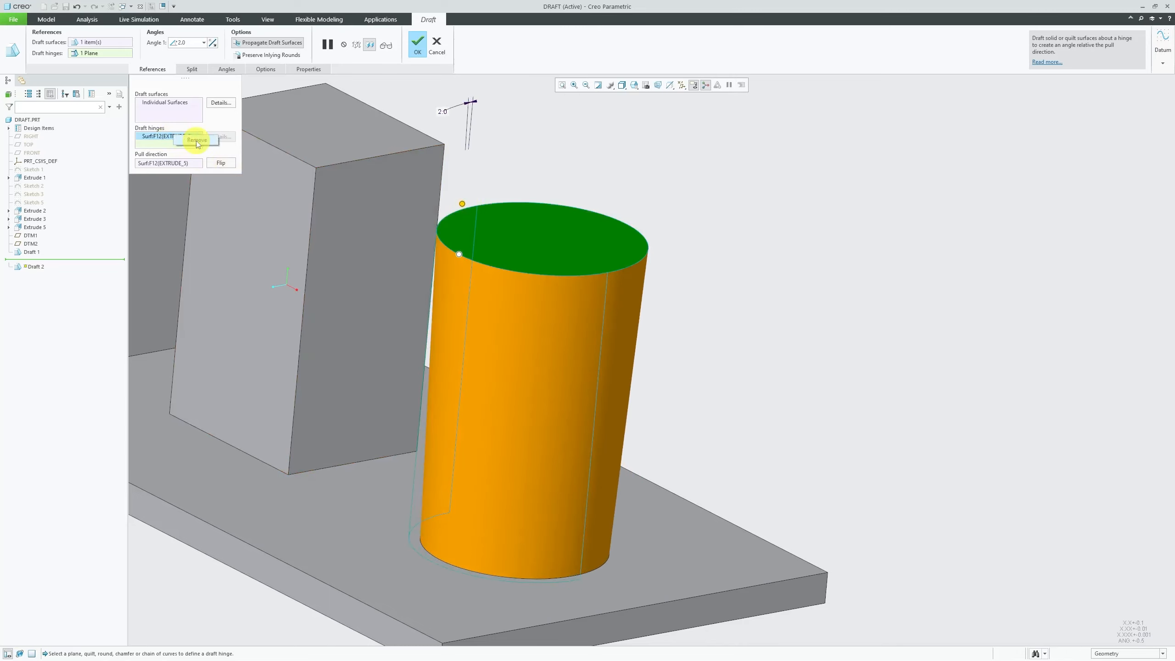
Re-hinge the cylinder draft at the base plate top with a 3° angle and finish it
{"action": "left_click", "coordinate": [195, 139]}
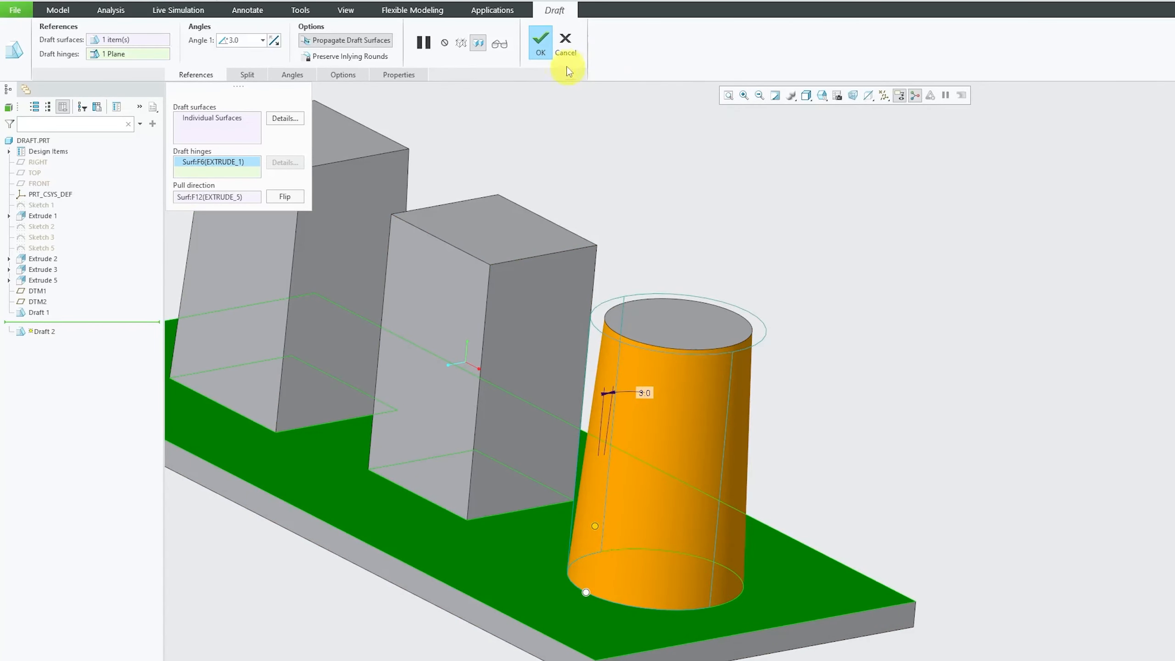
{"action": "left_click", "coordinate": [540, 42]}
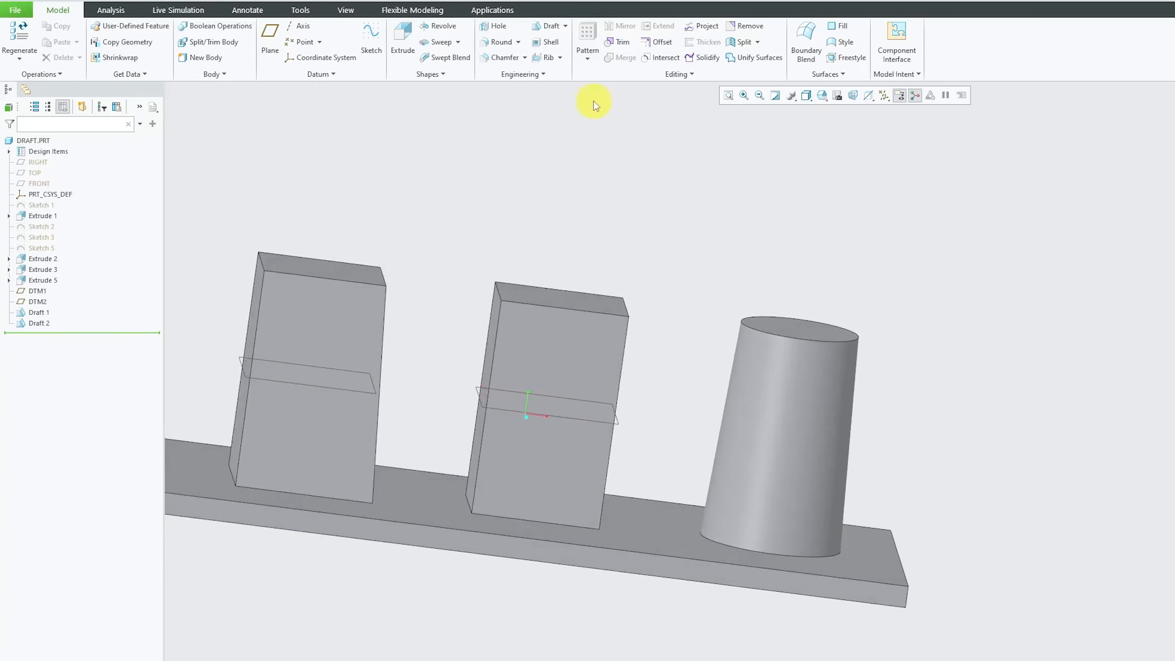
{"action": "mouse_move", "coordinate": [548, 26]}
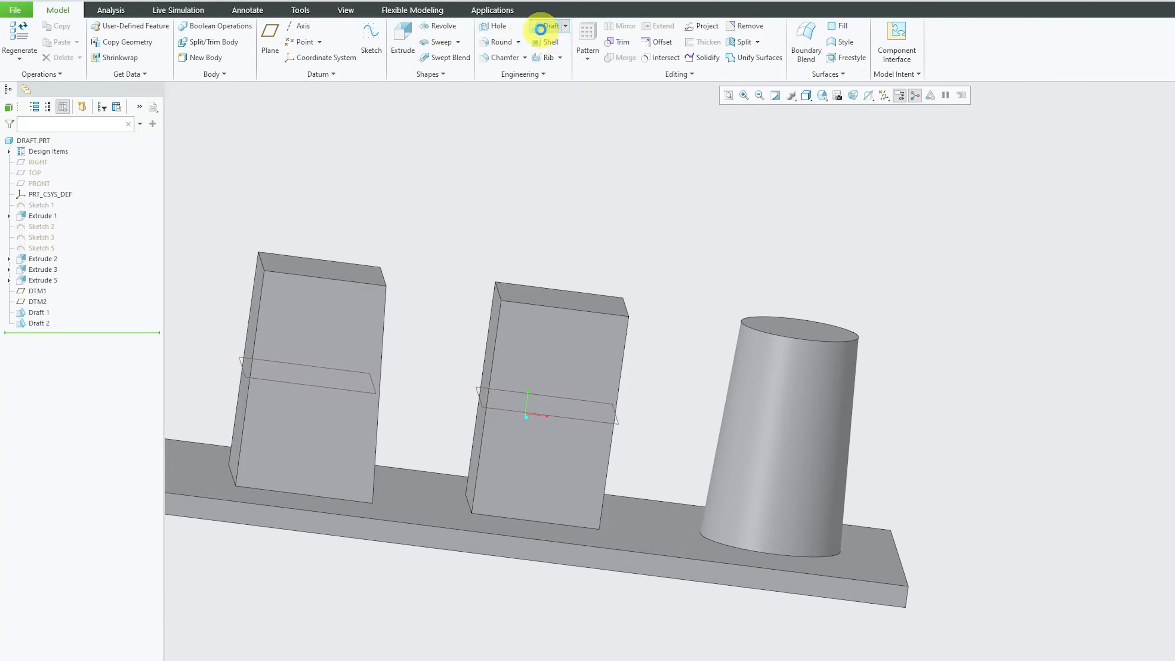
Draft the middle box's sides 2° about the mid datum plane DTM2 as Draft 3
{"action": "left_click", "coordinate": [550, 26]}
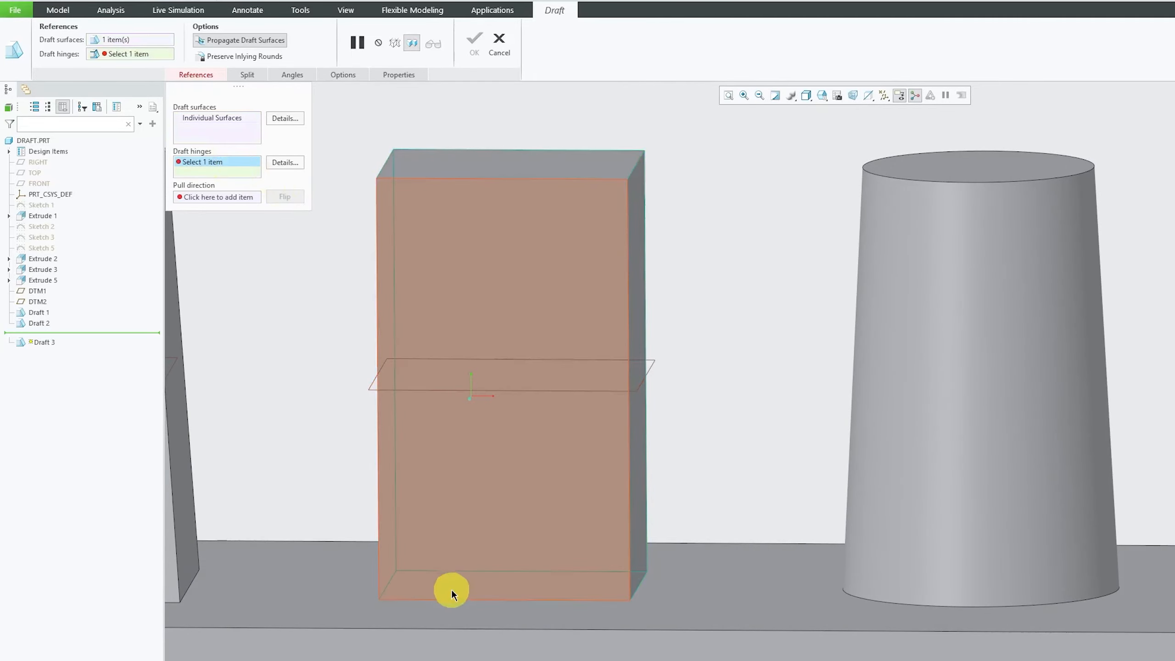
{"action": "mouse_move", "coordinate": [413, 382]}
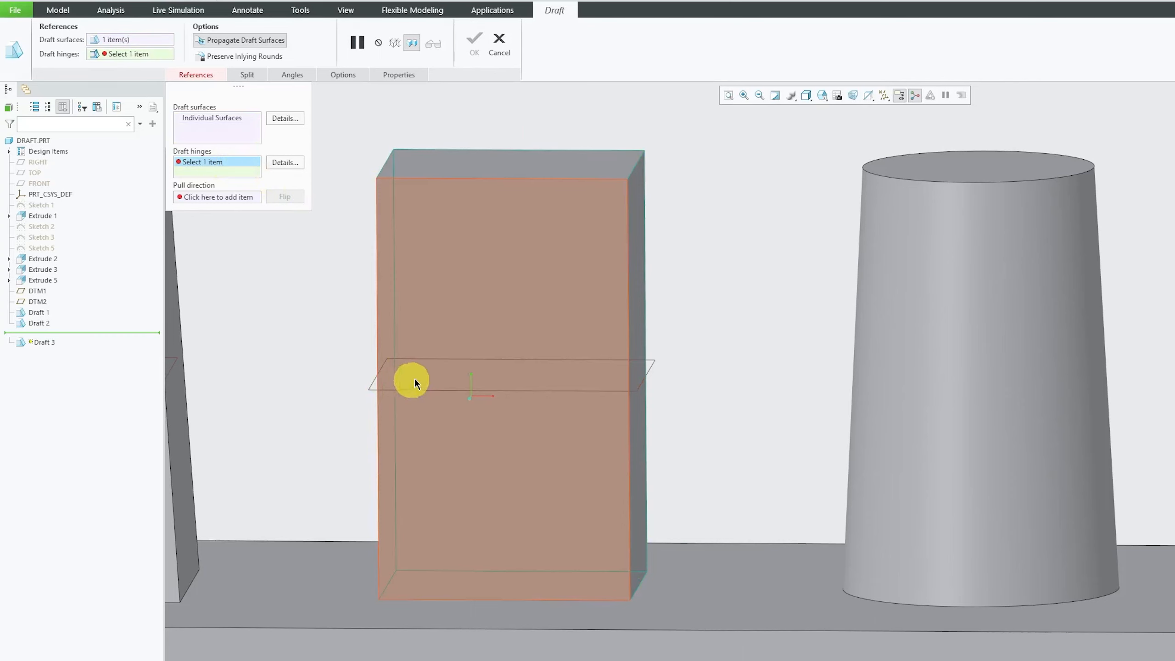
{"action": "left_click", "coordinate": [651, 366]}
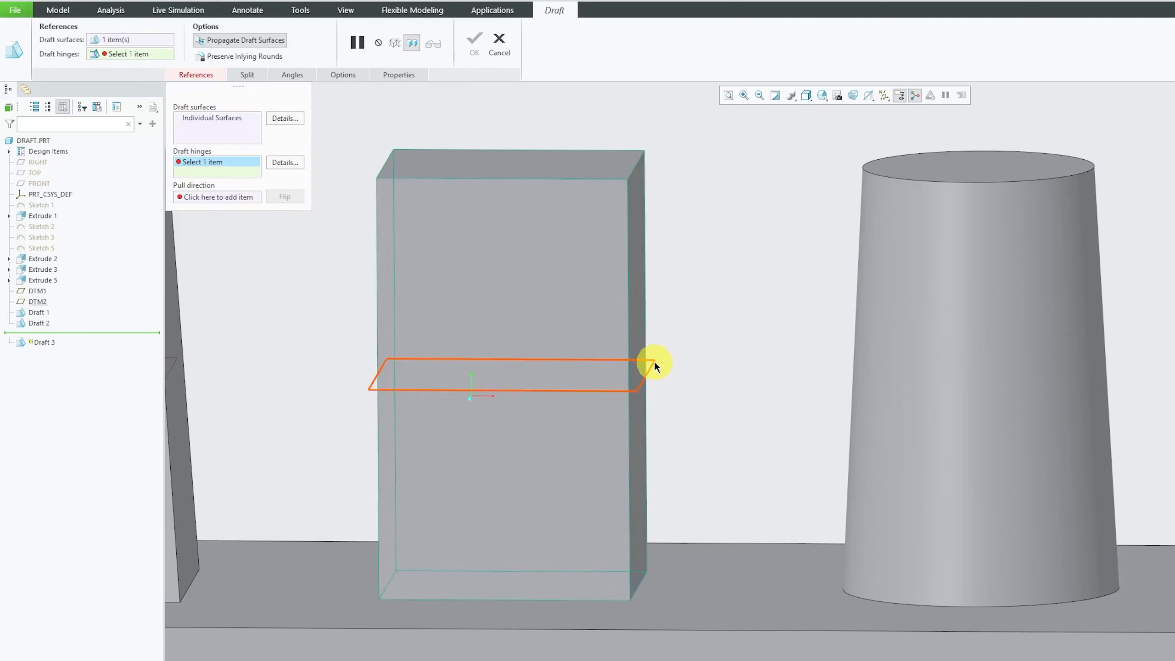
{"action": "left_click", "coordinate": [386, 303]}
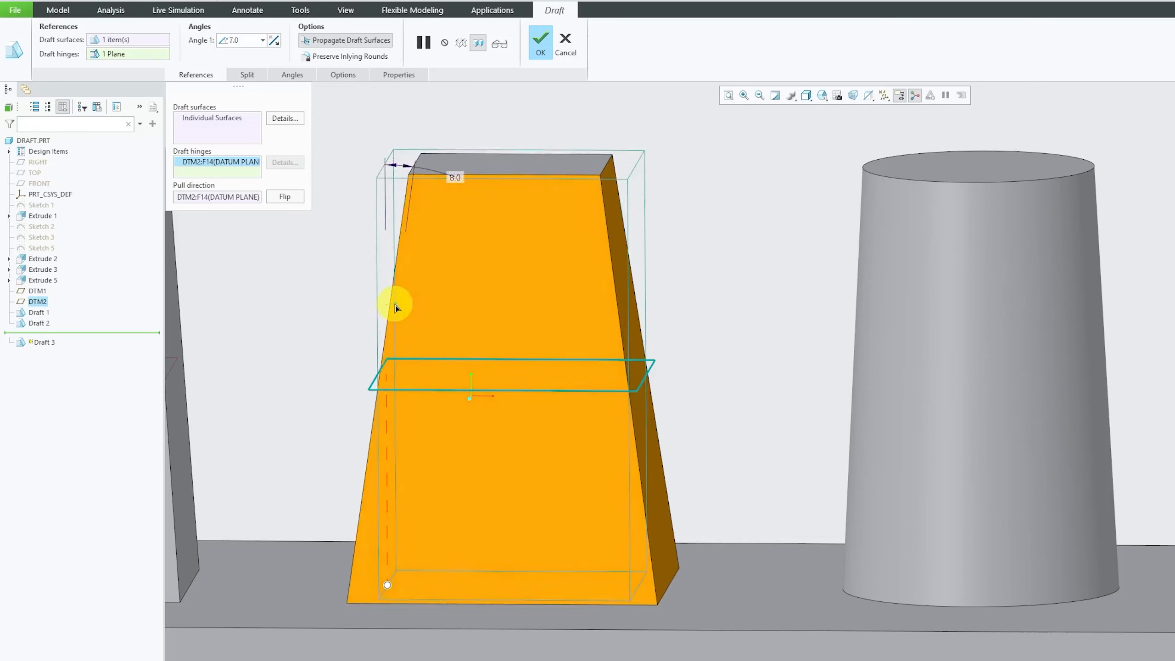
{"action": "type", "text": "1.0"}
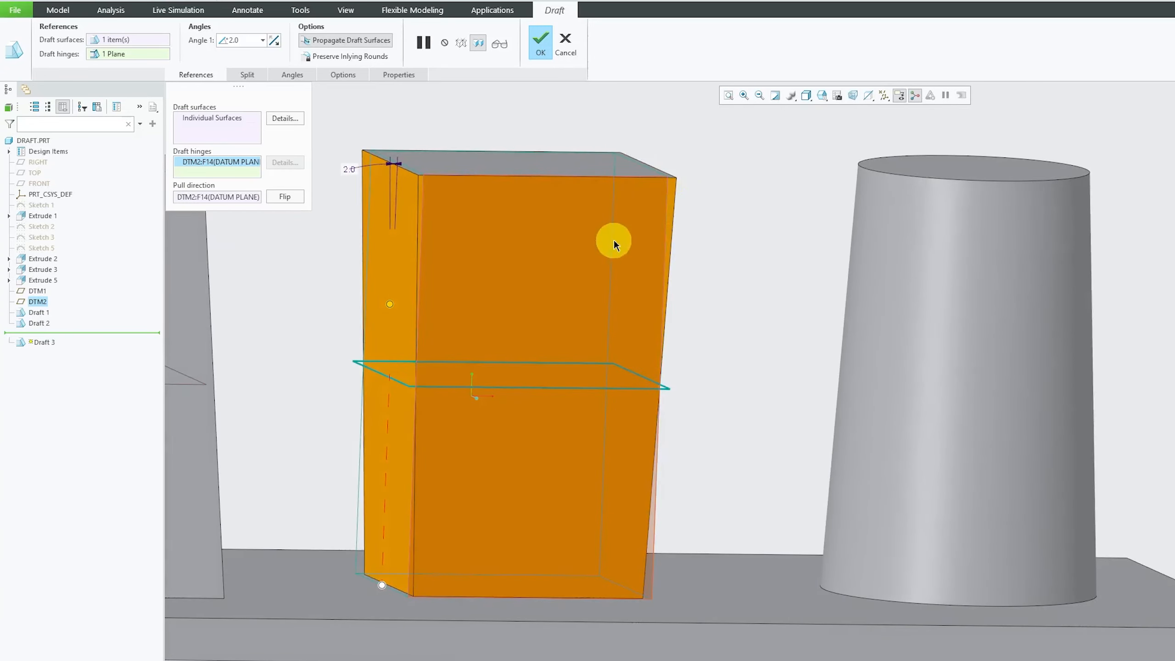
{"action": "mouse_move", "coordinate": [448, 430]}
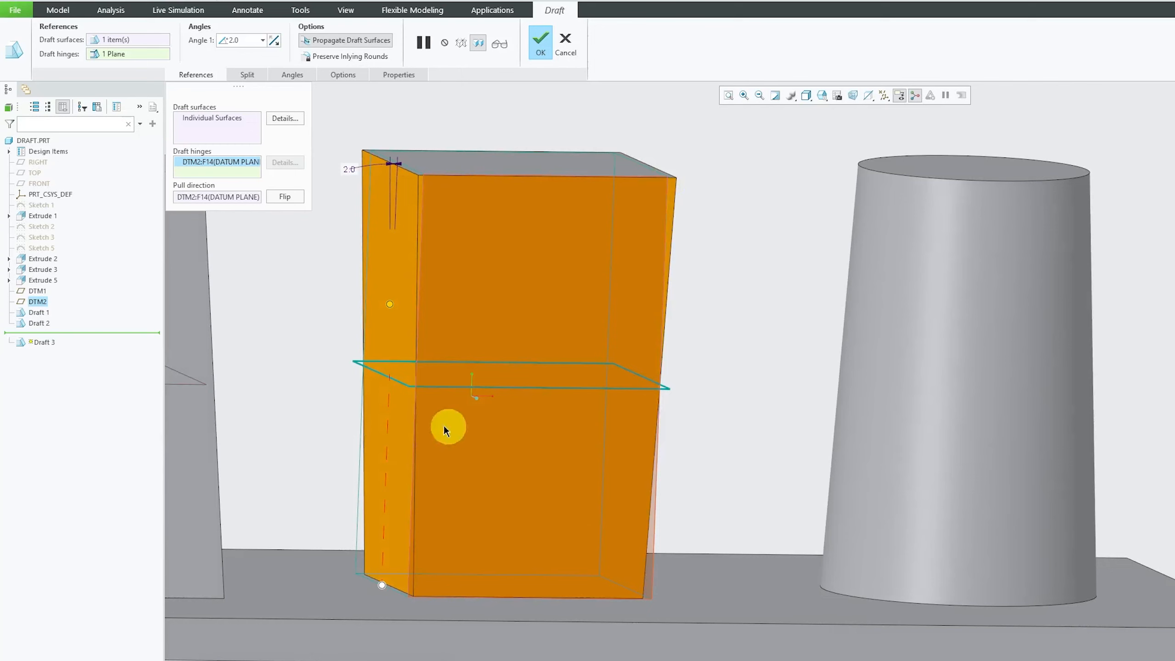
{"action": "mouse_move", "coordinate": [420, 157]}
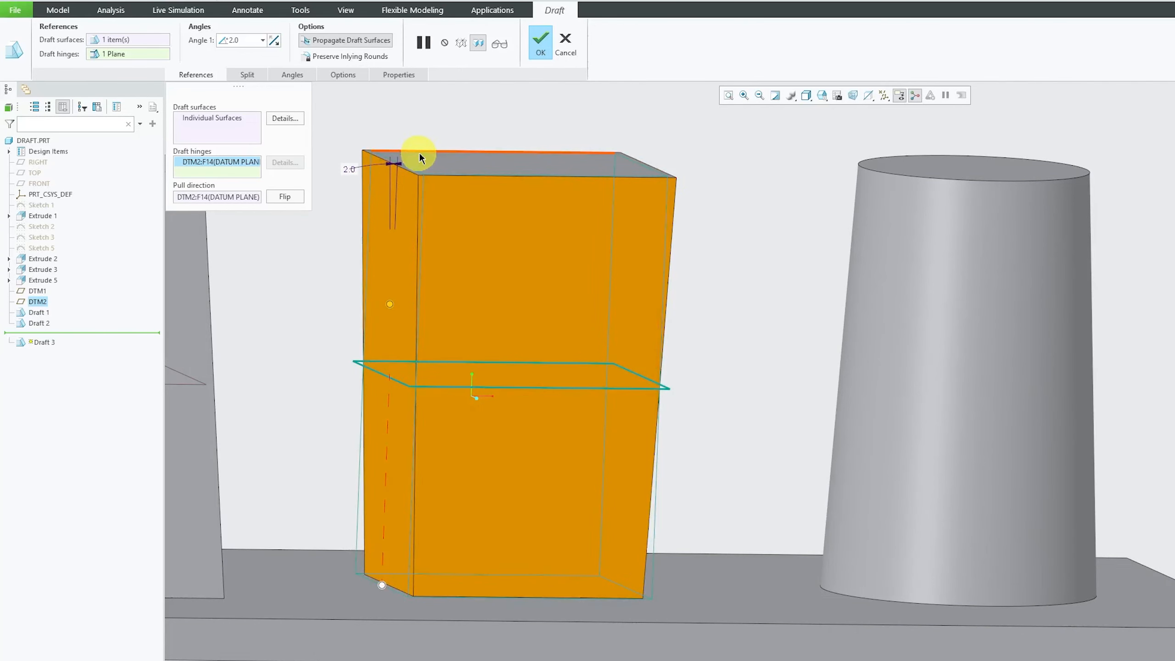
{"action": "left_click", "coordinate": [540, 41]}
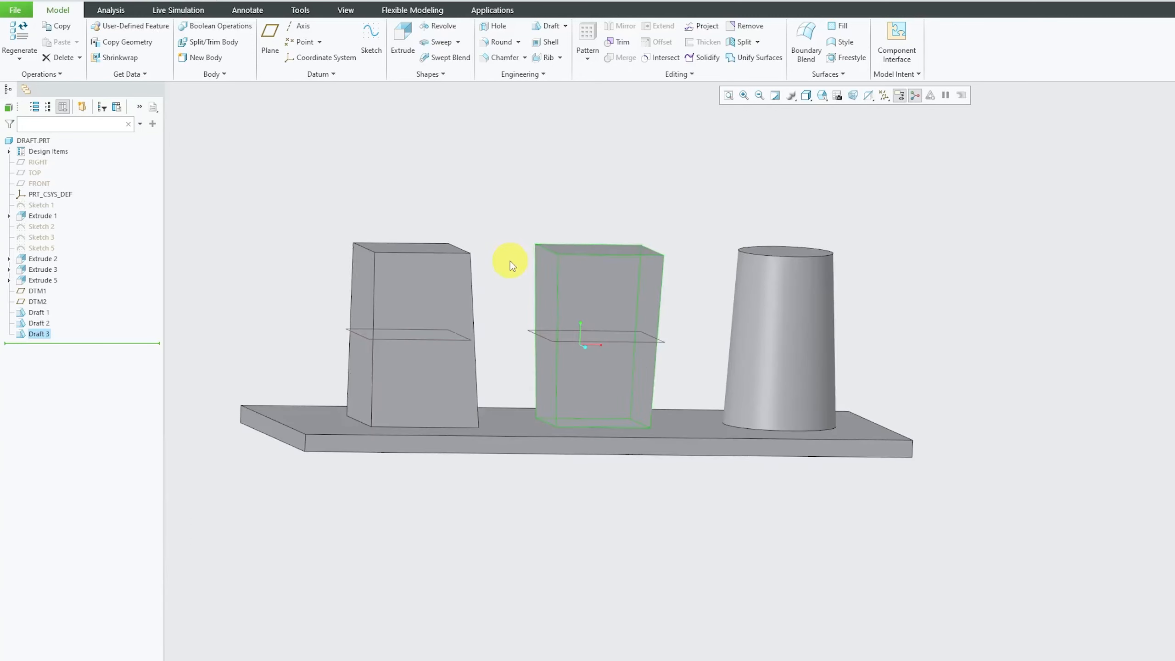
{"action": "mouse_move", "coordinate": [468, 231]}
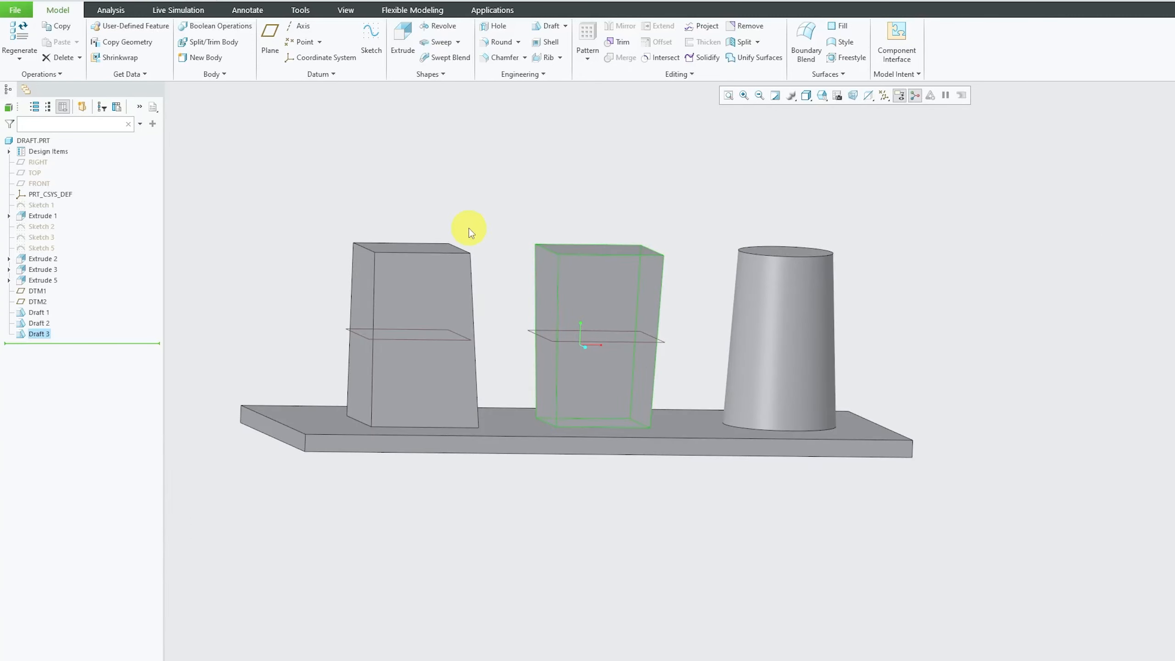